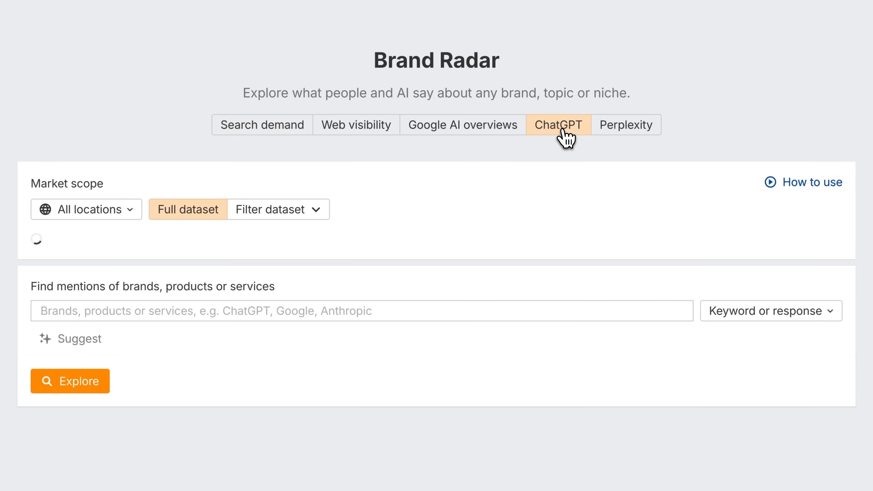
# - Search Brand Radar's ChatGPT responses for the brand 'pokemon' and read through the results
pyautogui.write('pokemon')
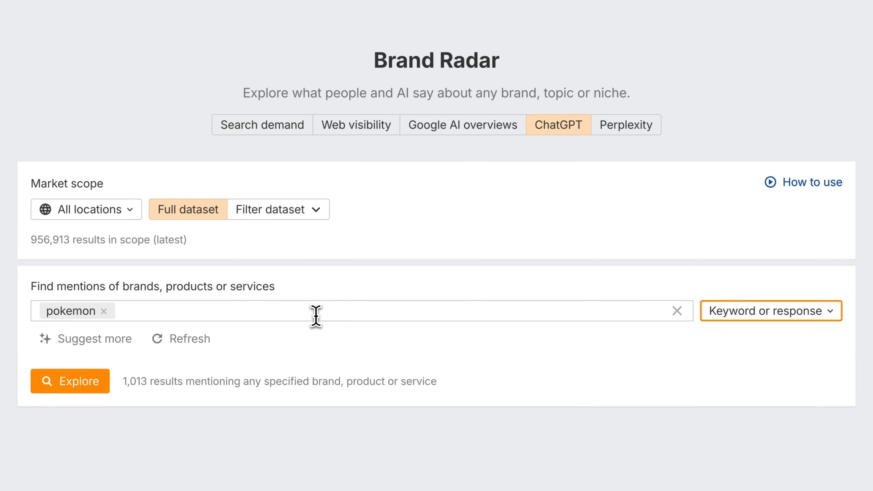
pyautogui.click(70, 381)
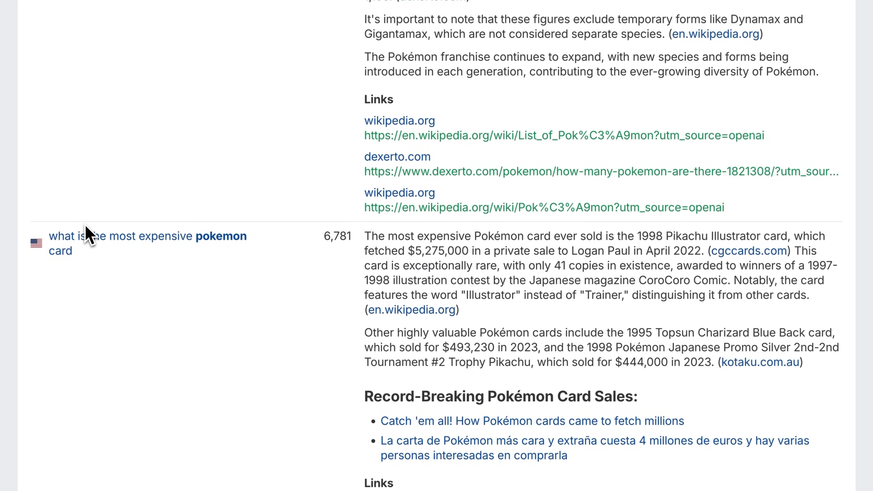
pyautogui.scroll(-3)
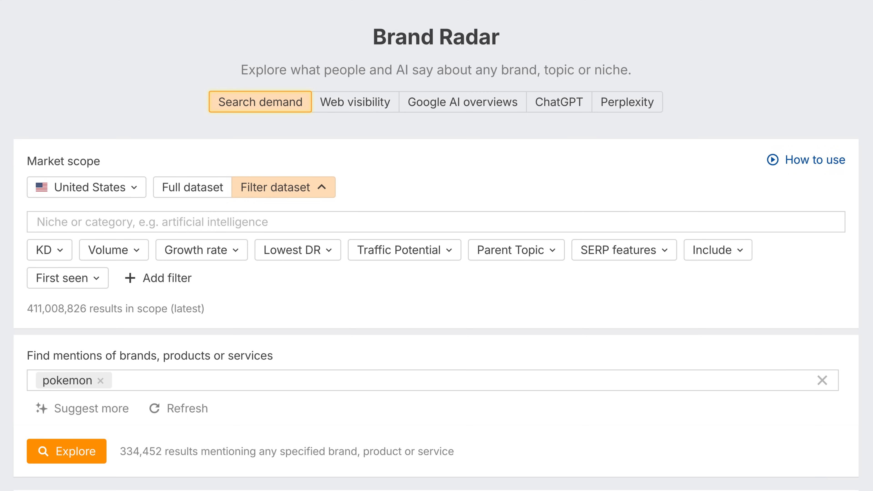
# - Show pokemon search demand for the United States with its volume trend and keyword table
pyautogui.click(65, 451)
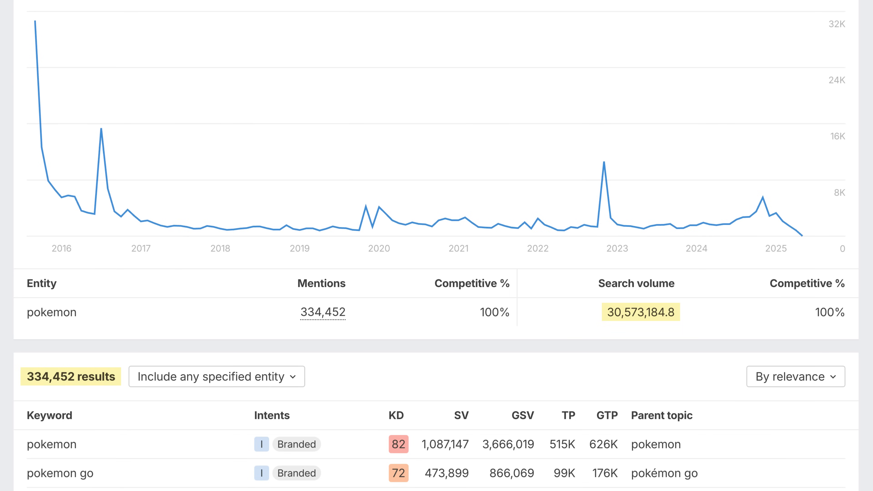
pyautogui.click(655, 235)
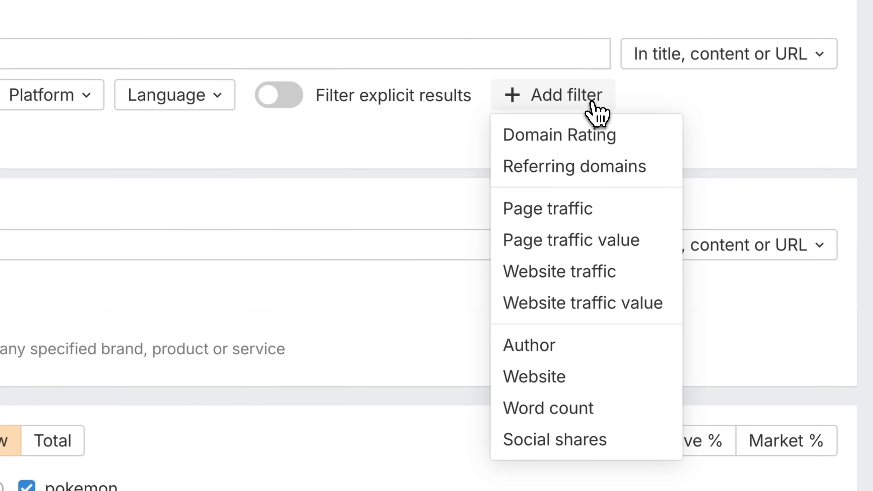
# - Add an extra filter to the pokemon mention results from the filter dropdown
pyautogui.click(528, 345)
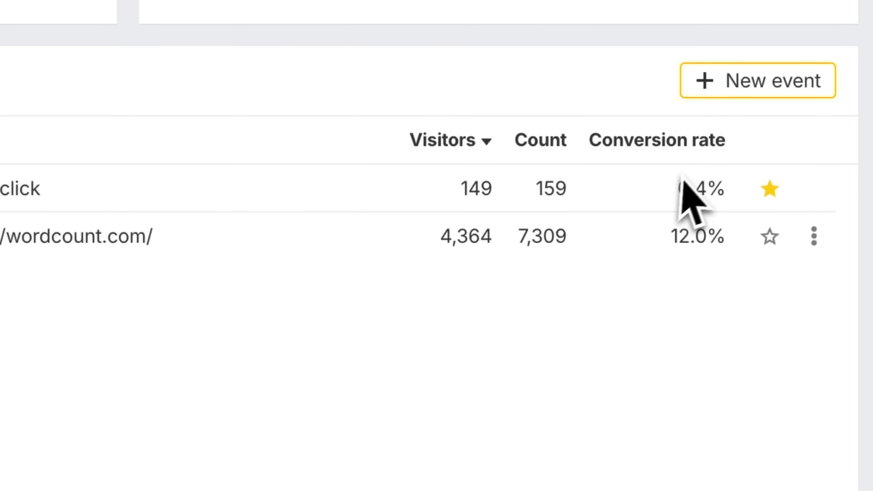
# - Preview the new custom event form in Web Analytics, then cancel without creating it
pyautogui.click(757, 80)
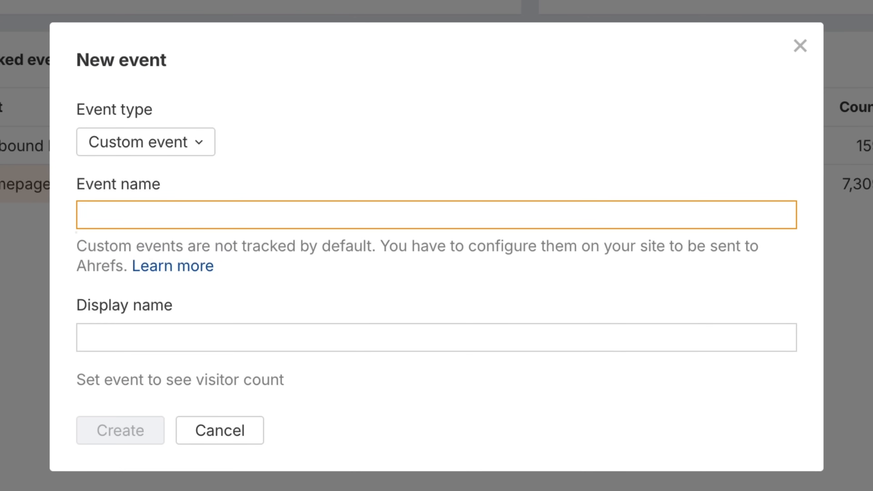
pyautogui.click(219, 430)
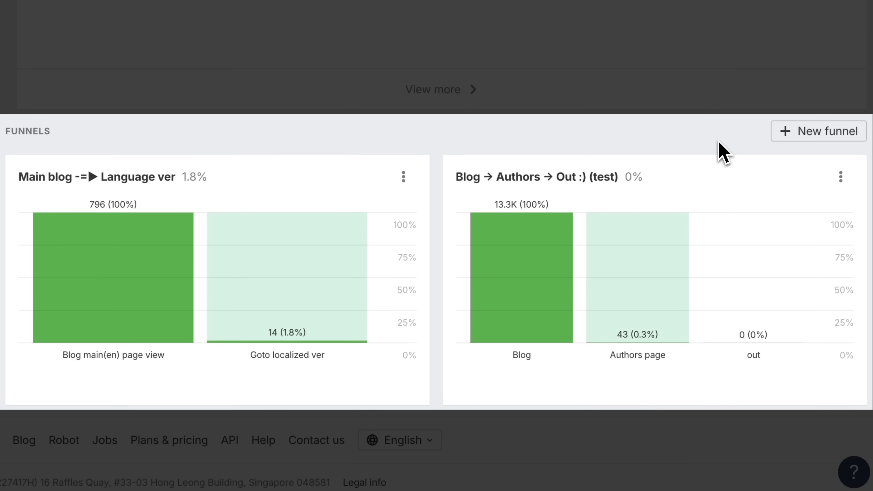
# - Start a new conversion funnel and review its step, filter and name fields
pyautogui.click(819, 131)
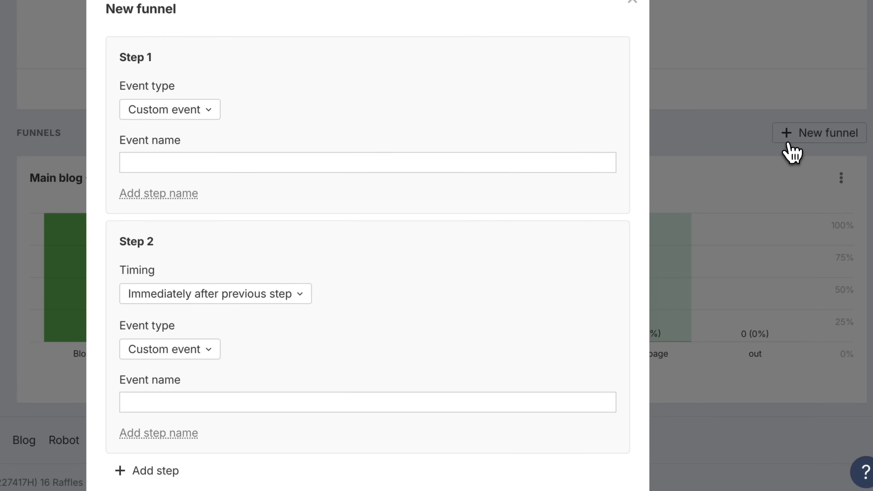
pyautogui.moveTo(793, 156)
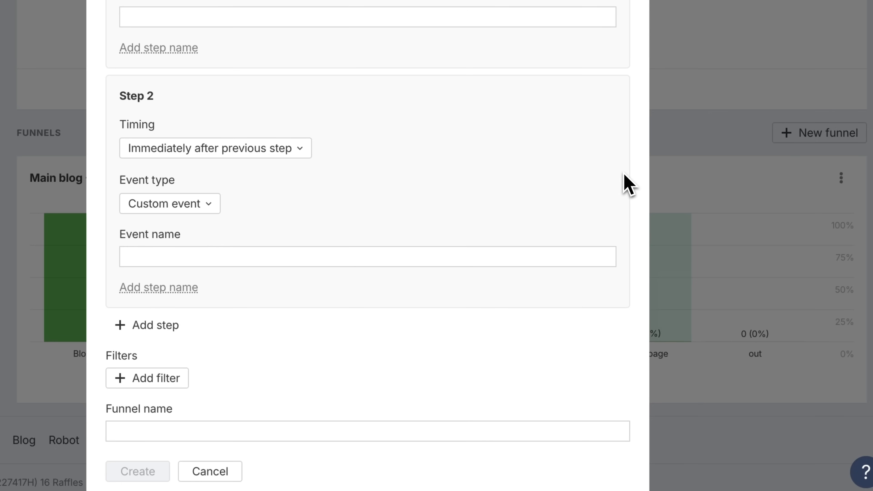
pyautogui.click(210, 471)
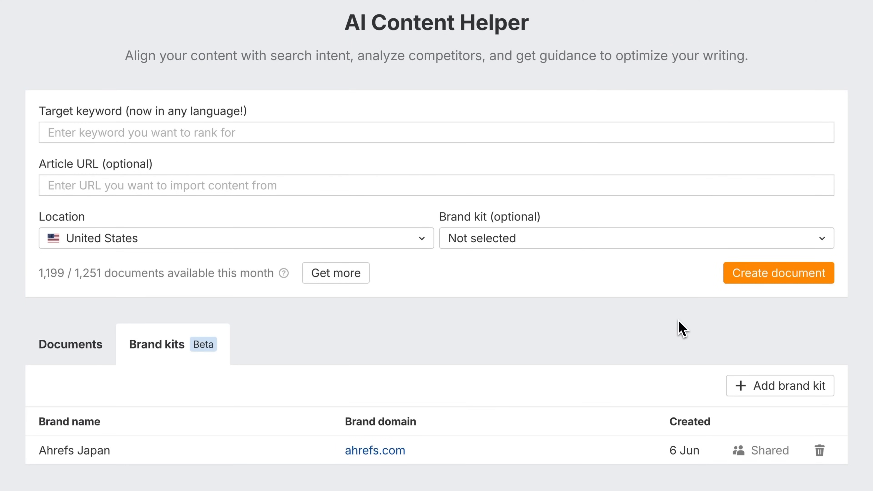
pyautogui.click(172, 343)
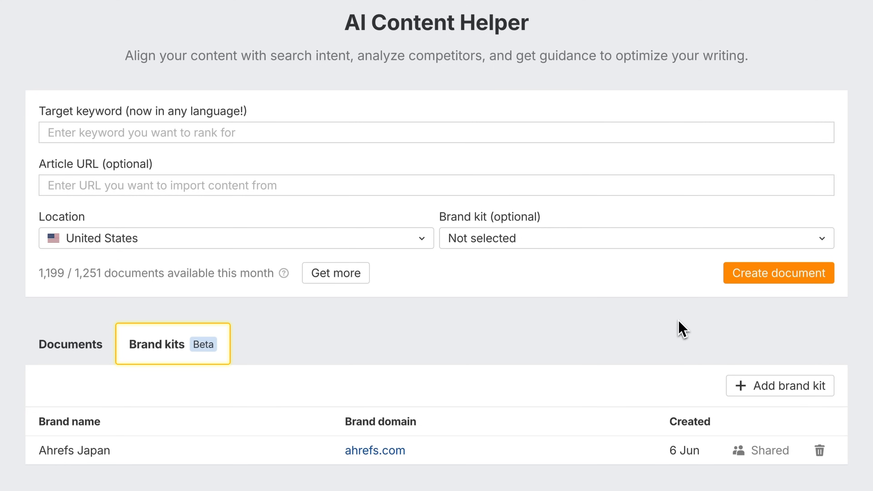
pyautogui.moveTo(756, 394)
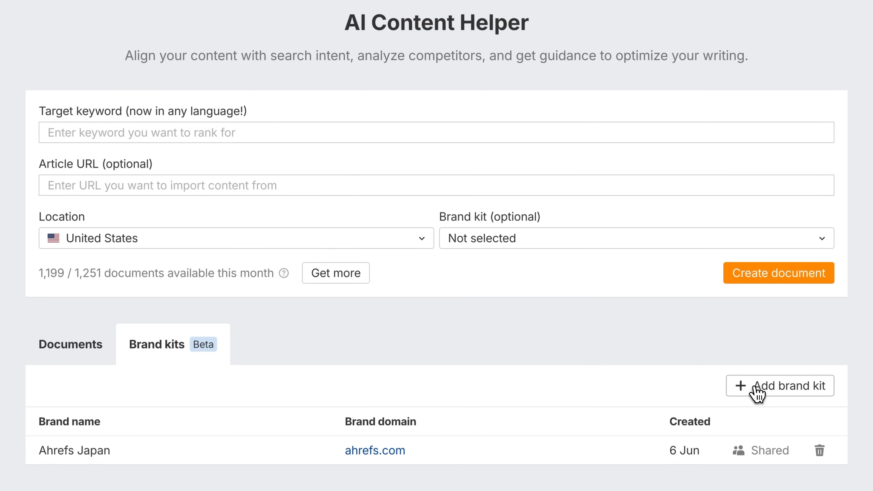
pyautogui.click(779, 385)
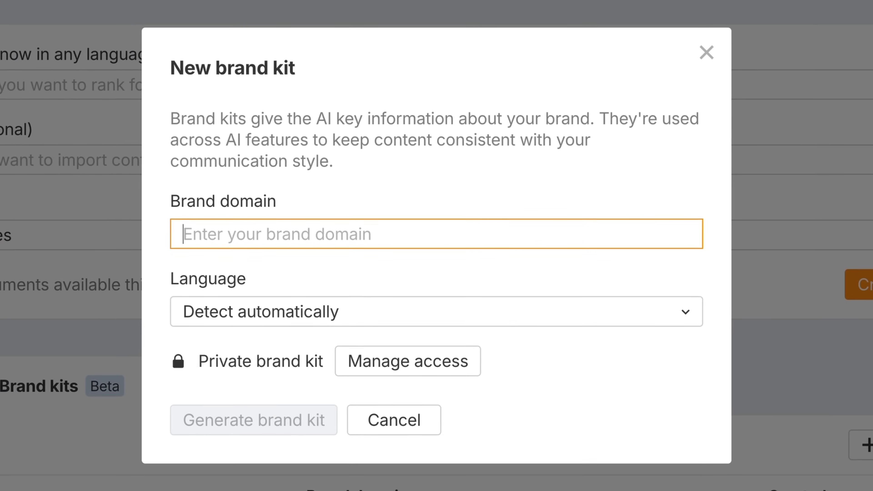
pyautogui.write('https://ahrefs.com/es')
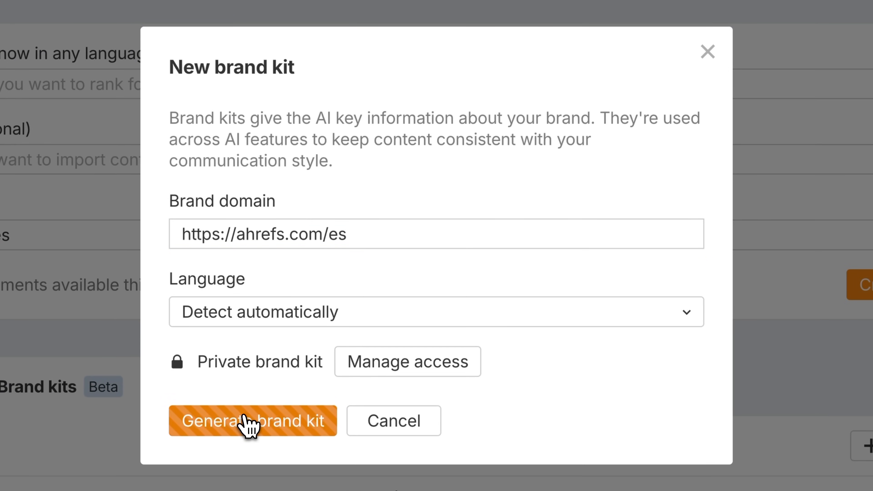
pyautogui.click(253, 421)
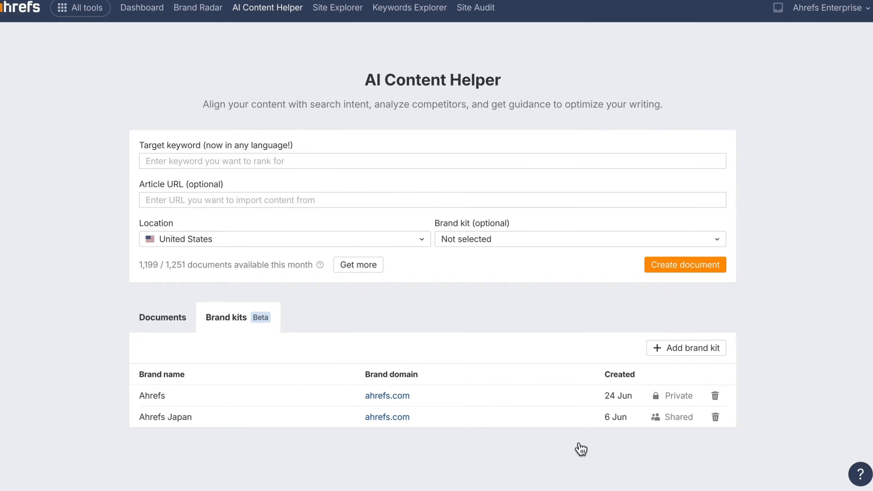
pyautogui.click(579, 239)
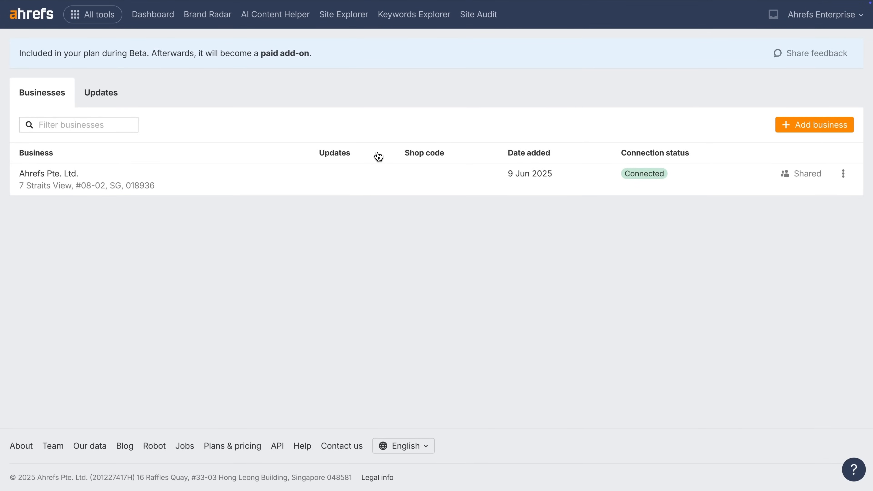
# - Review the Ahrefs Pte. Ltd. business info, then start adding a new business listing
pyautogui.click(48, 174)
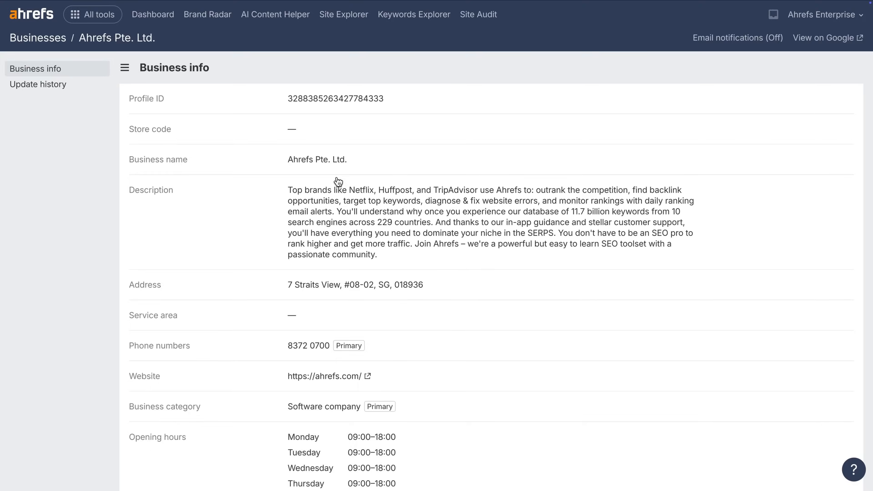
pyautogui.scroll(-3)
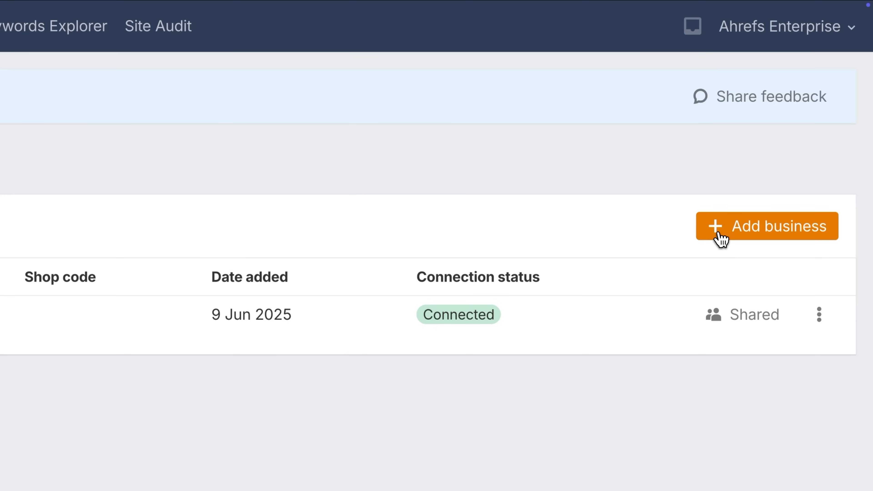
pyautogui.click(768, 225)
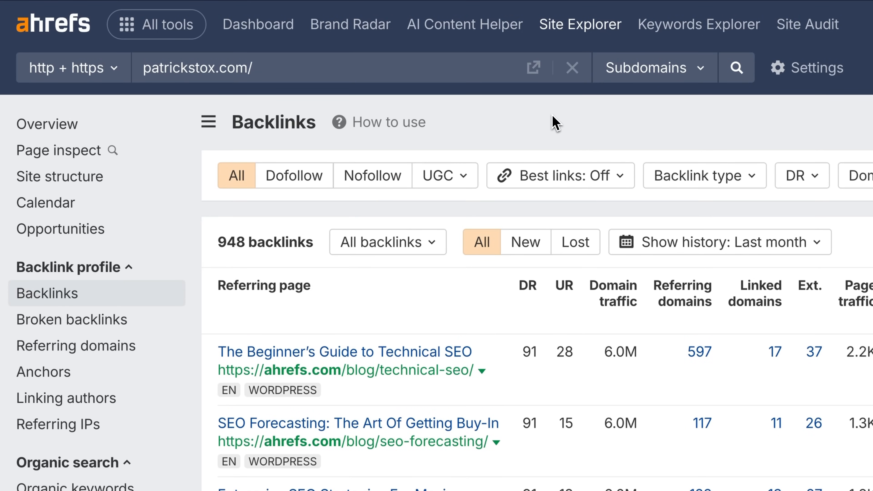
# - Filter Best links to non-spammy domains and review the default filter state choices
pyautogui.click(560, 175)
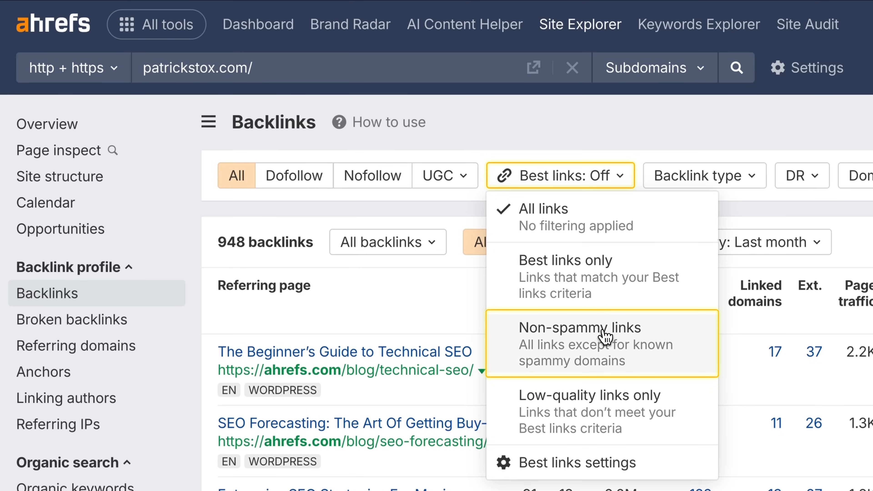
pyautogui.click(577, 463)
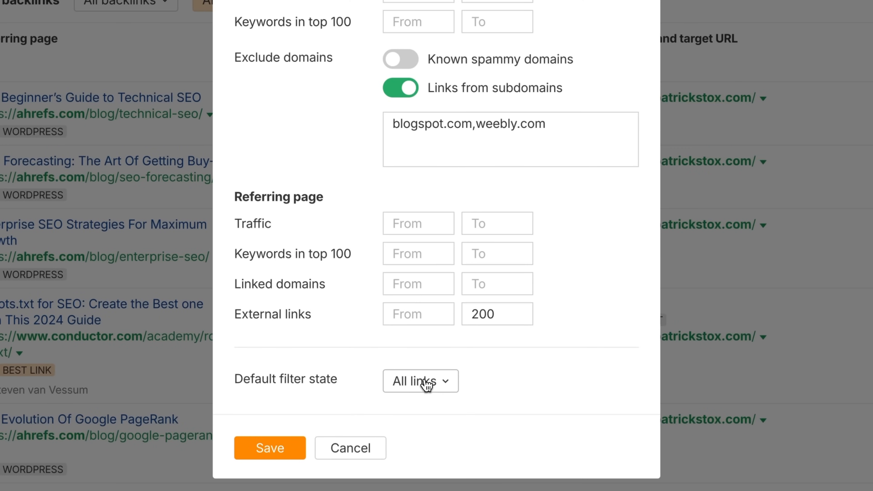
pyautogui.click(419, 381)
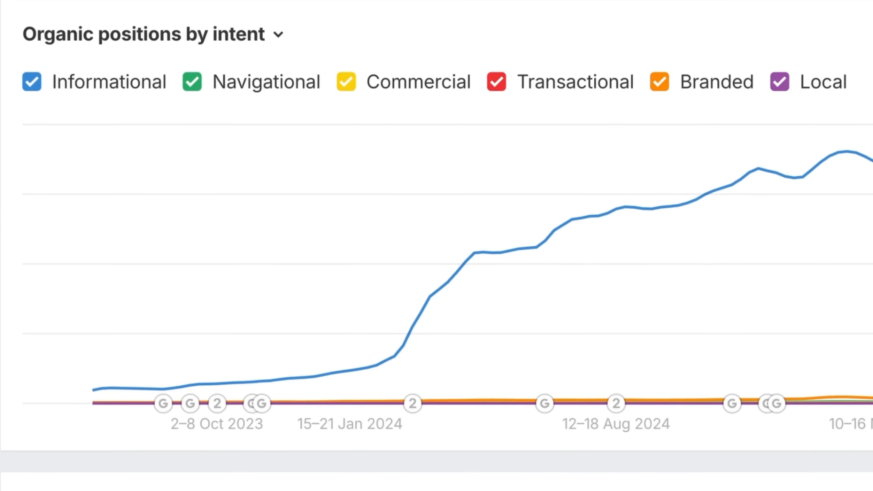
# - Choose what the Organic positions by intent chart measures on the overview
pyautogui.click(151, 34)
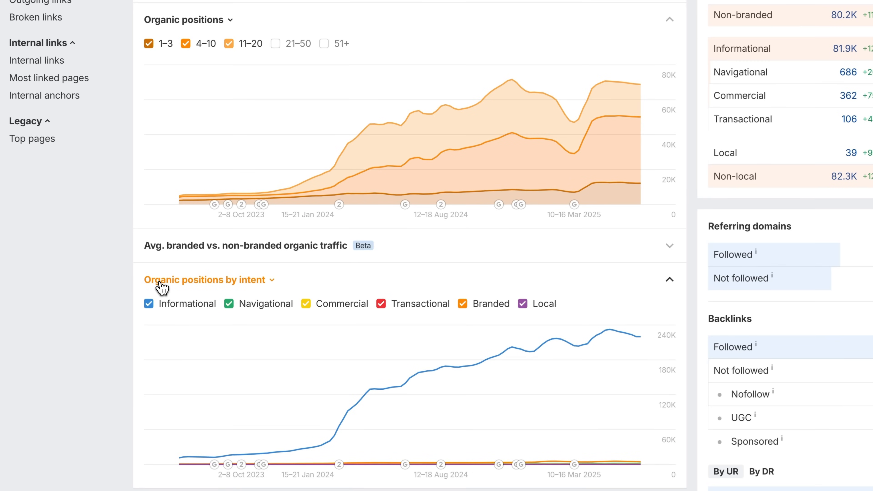
pyautogui.moveTo(482, 179)
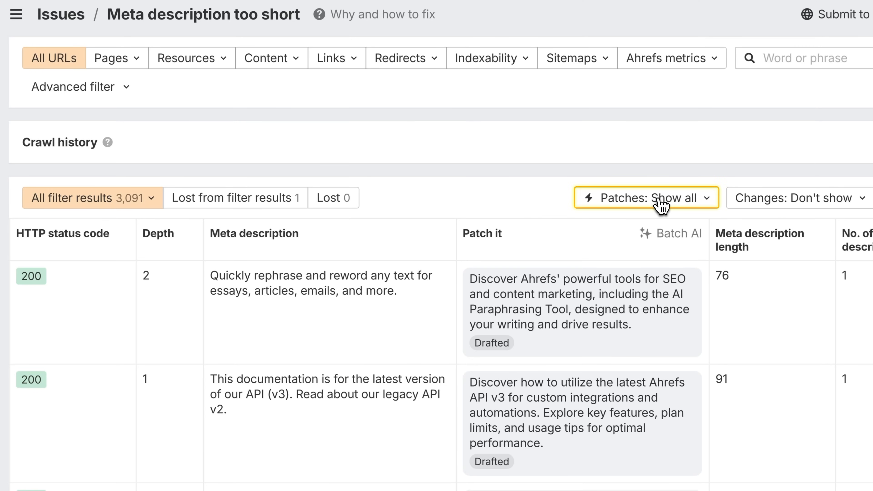
# - Show all patches on the issue report, then select every one of the 997 drafted patches
pyautogui.click(646, 198)
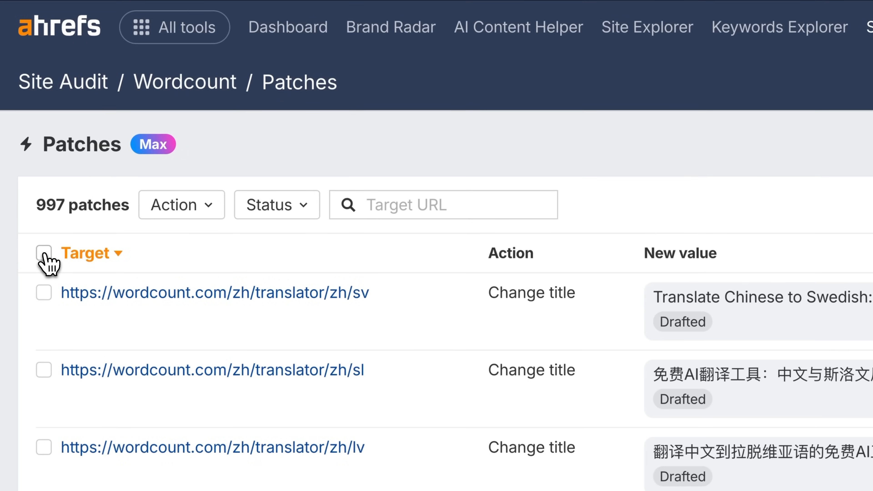
pyautogui.click(44, 252)
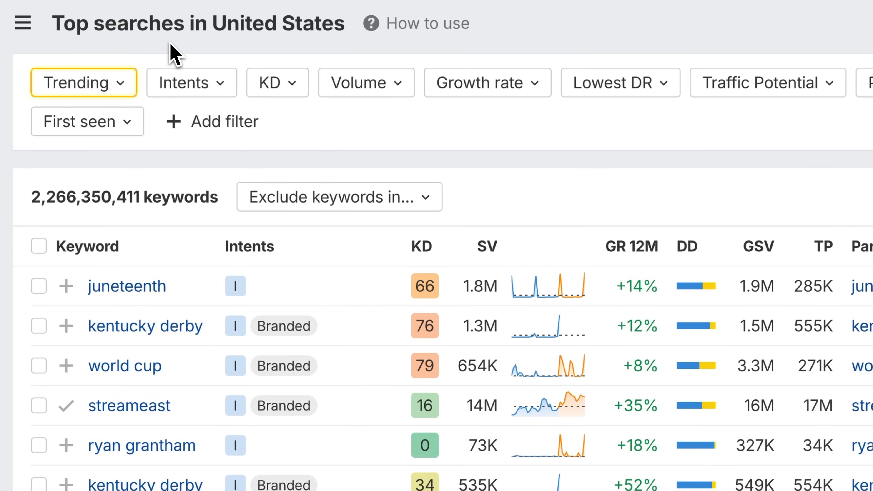
# - Filter the top US searches to keywords trending in the past 3 months, all trend types
pyautogui.click(83, 82)
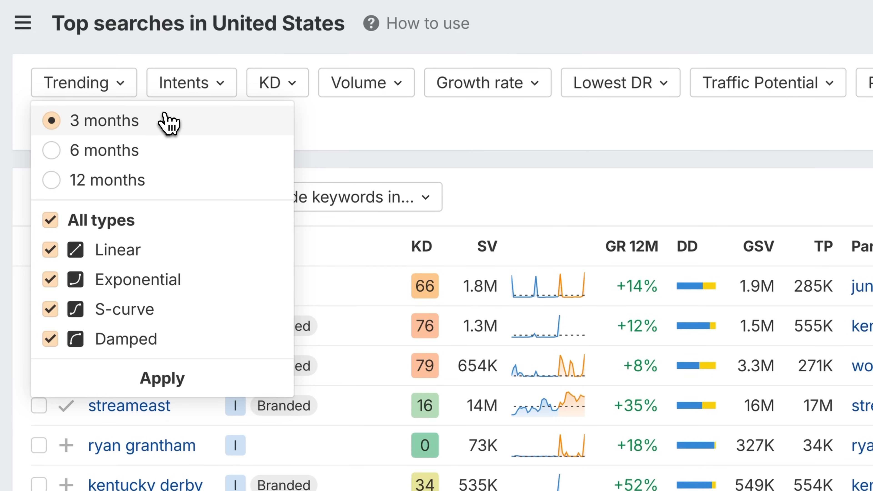
pyautogui.moveTo(181, 187)
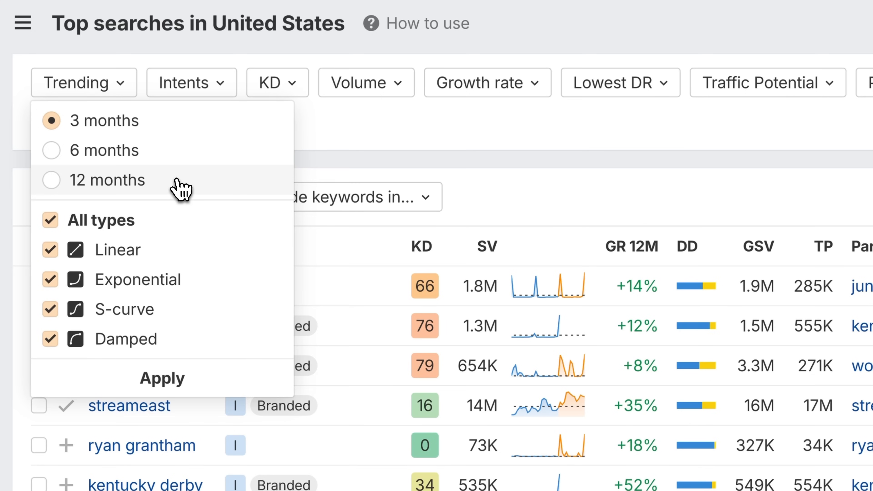
pyautogui.moveTo(180, 245)
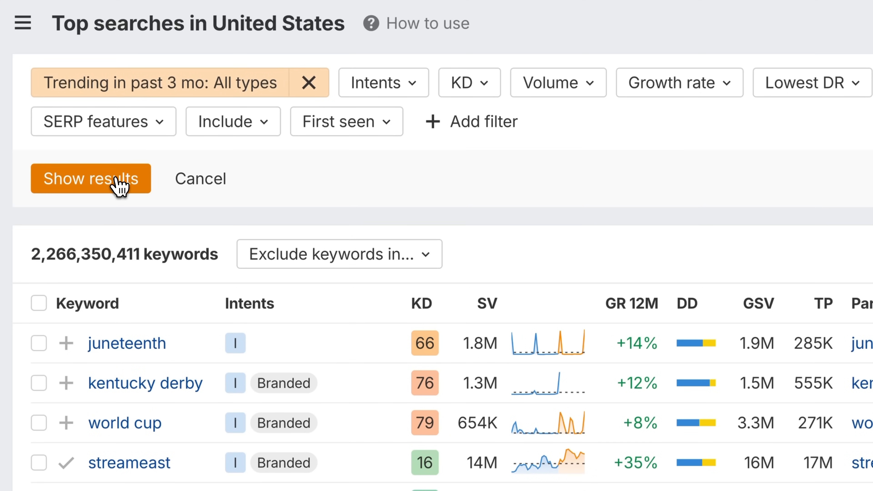
pyautogui.click(90, 178)
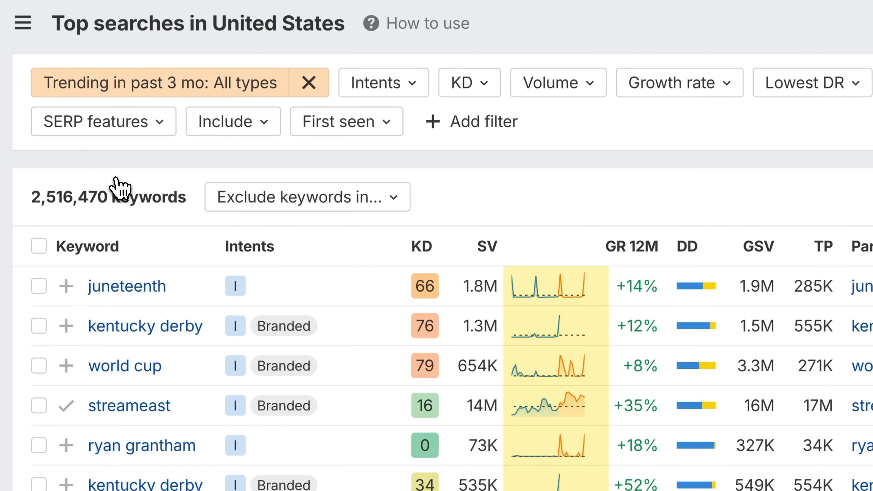
pyautogui.scroll(-3)
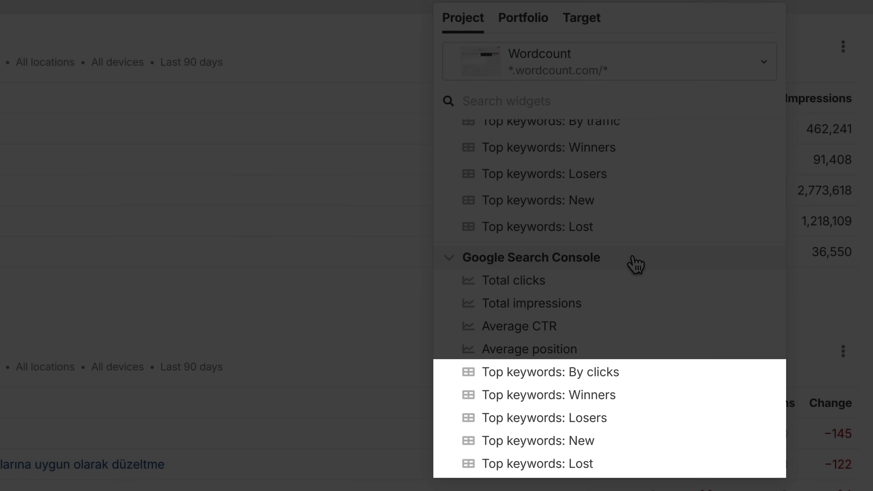
pyautogui.moveTo(645, 361)
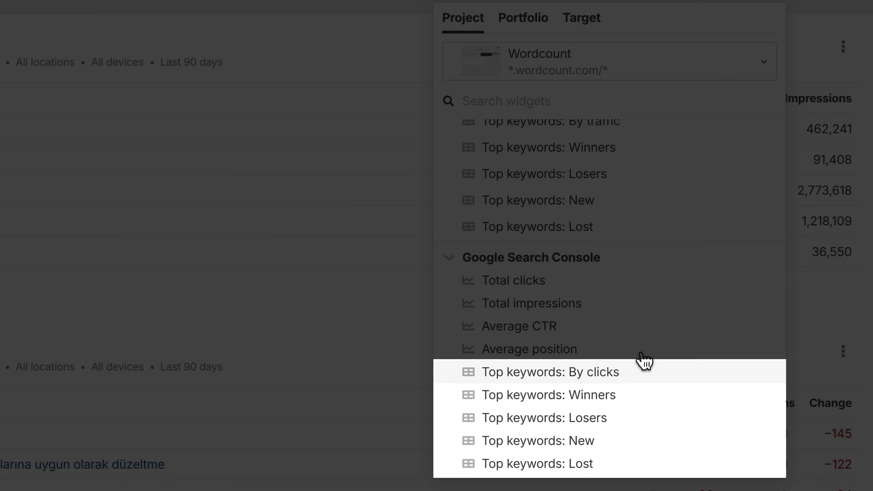
pyautogui.moveTo(617, 463)
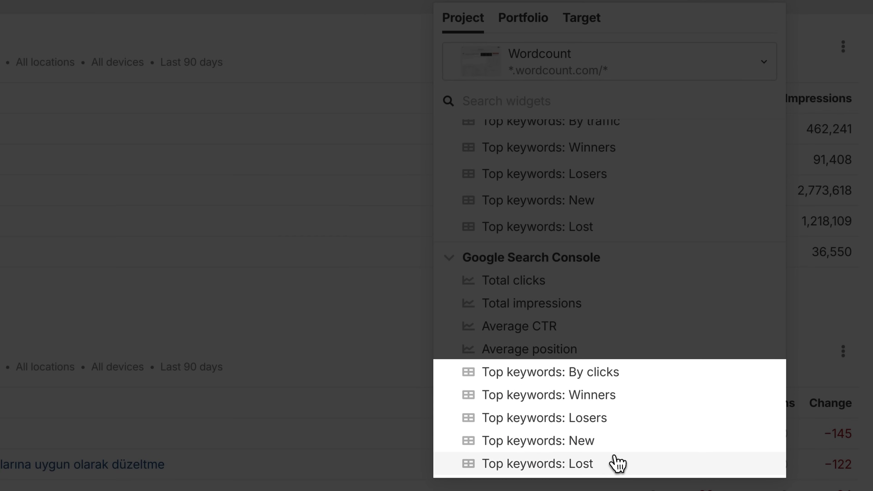
pyautogui.moveTo(642, 424)
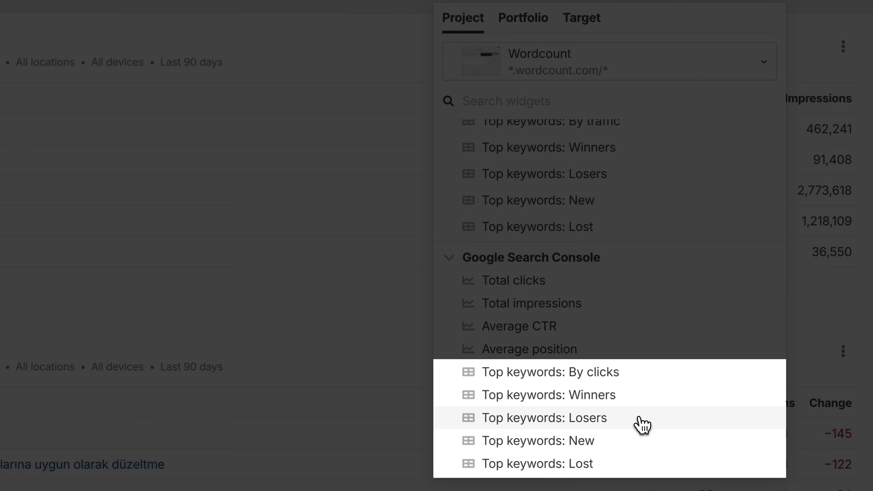
pyautogui.moveTo(629, 450)
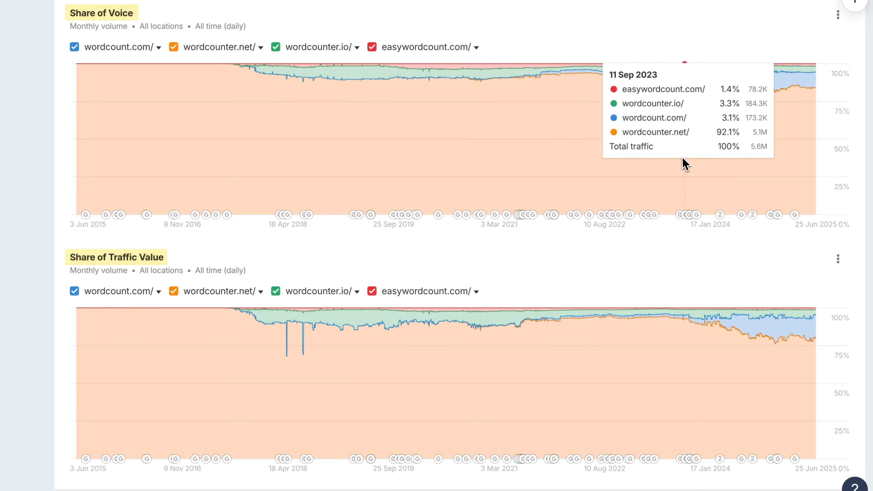
# - Scroll the report down to the Share of Voice and Share of Traffic Value charts
pyautogui.scroll(-3)
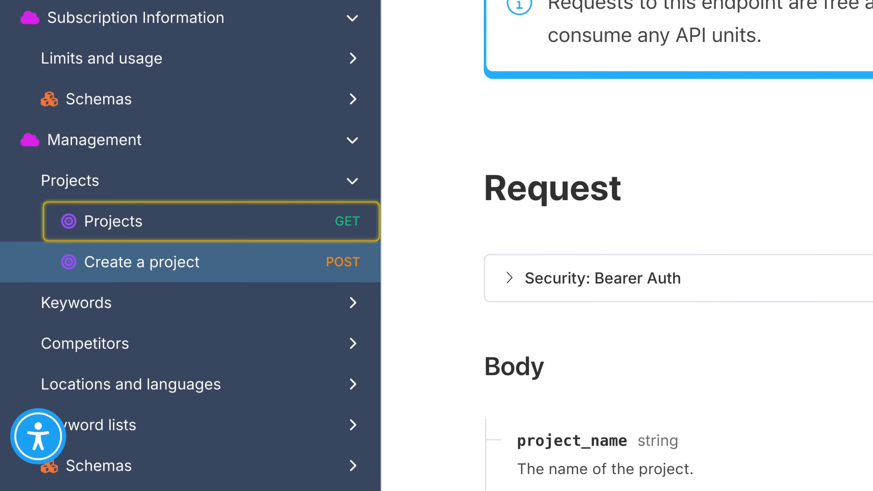
# - View the Create a project POST endpoint under Management > Projects
pyautogui.click(147, 262)
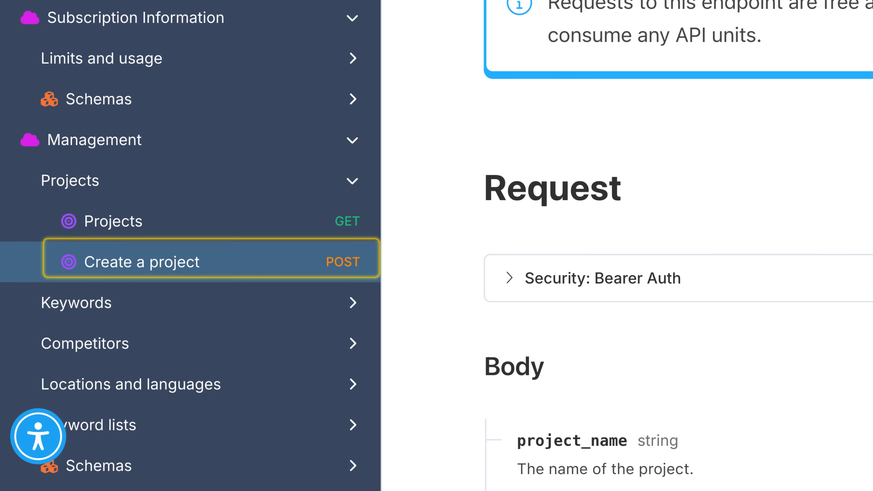